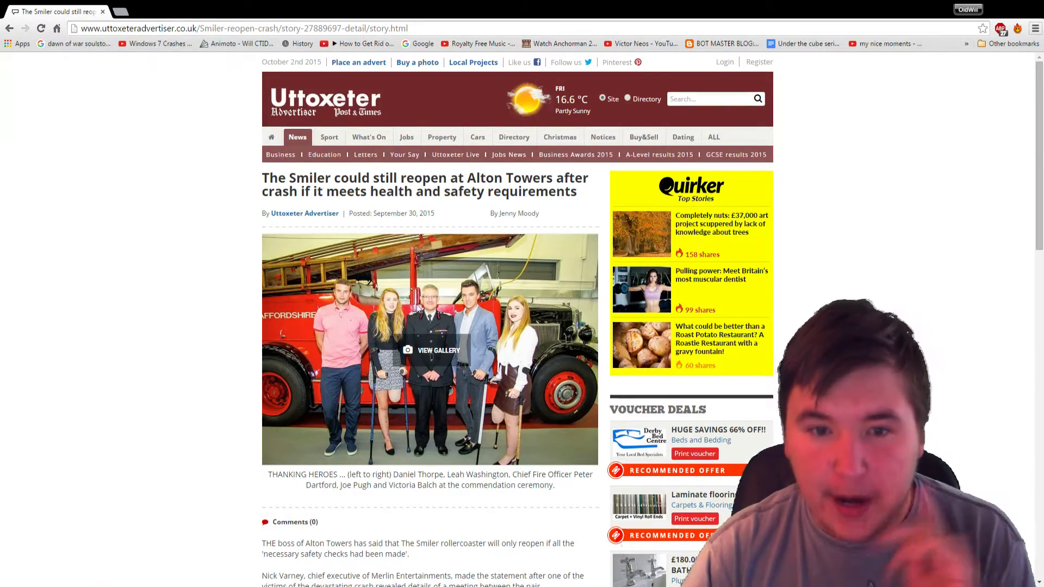
- Skim The Smiler reopening article again, then go back to the 'the smiler' news results
scroll("down", 3)
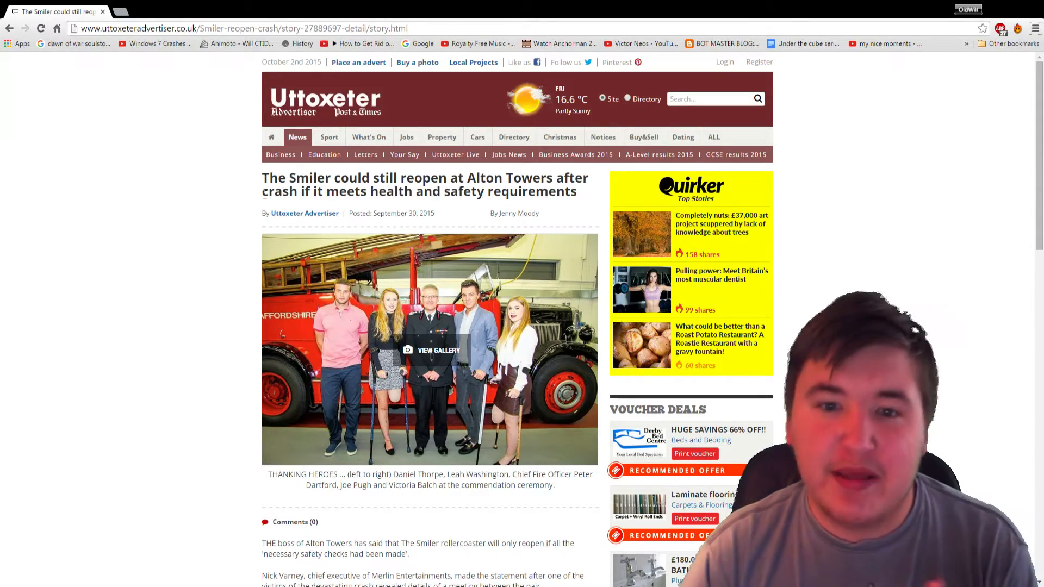
scroll("down", 3)
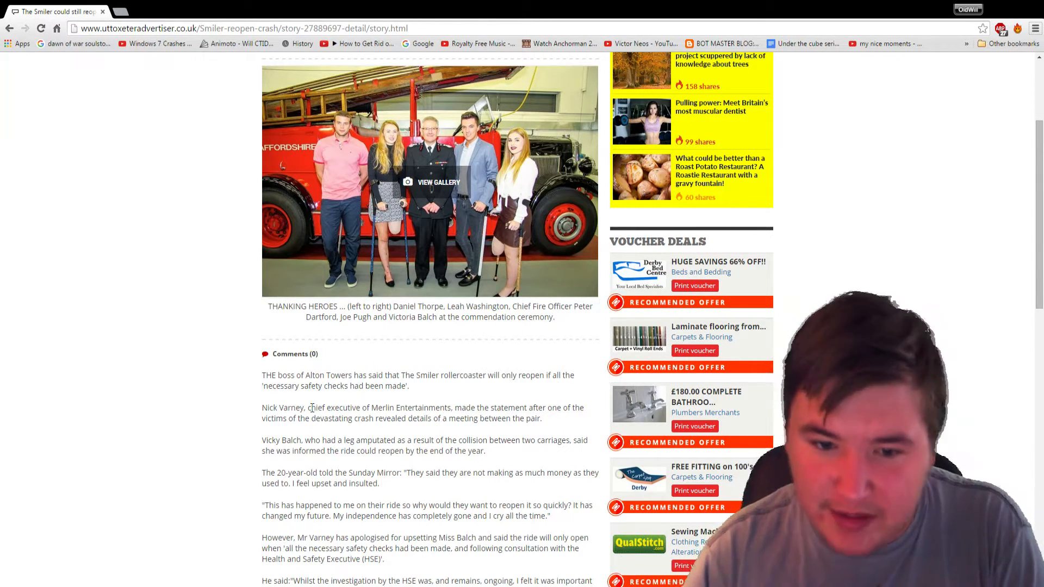
mouse_move(340, 400)
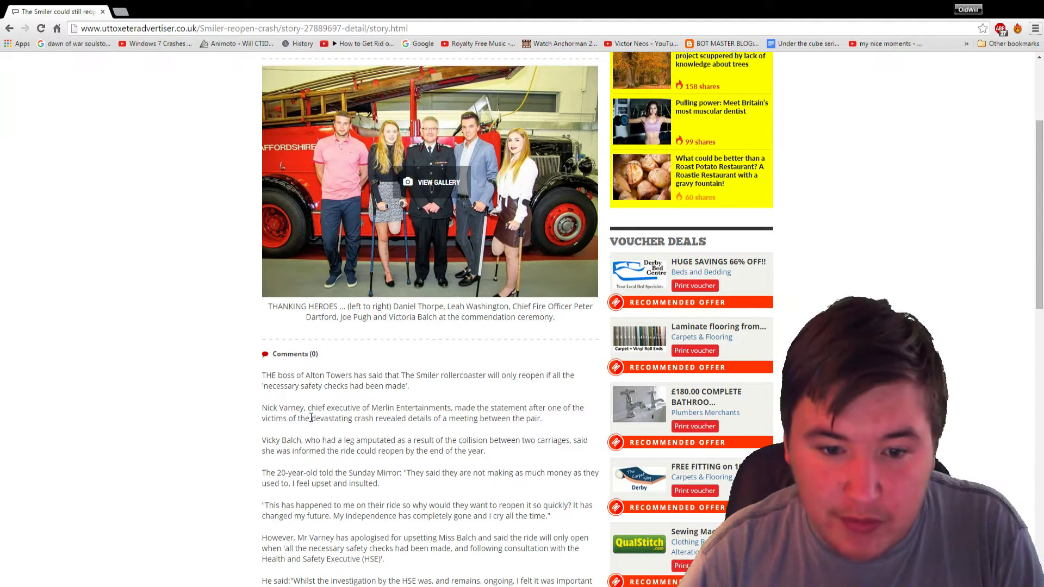
mouse_move(372, 433)
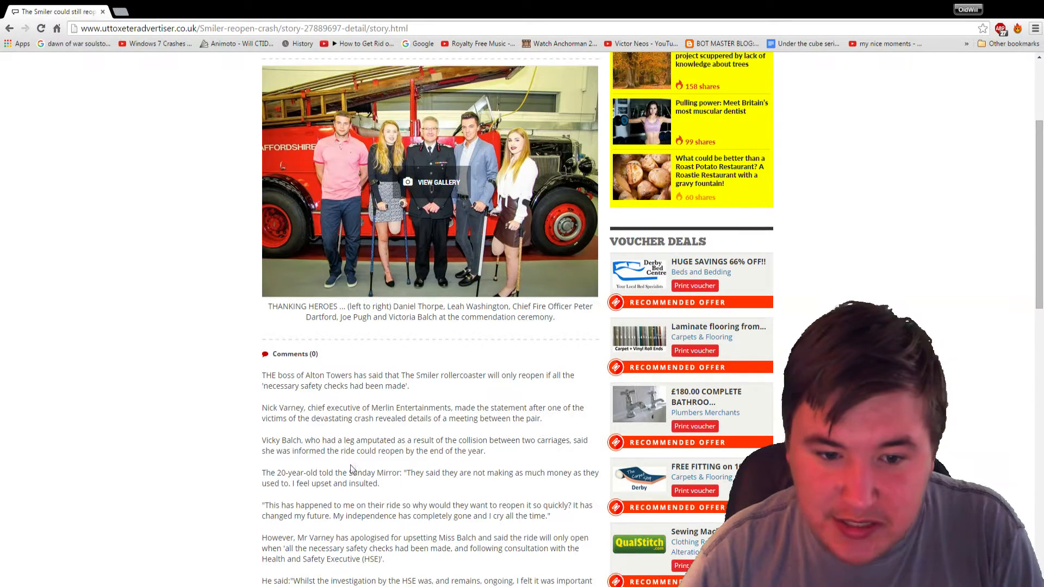
scroll("down", 3)
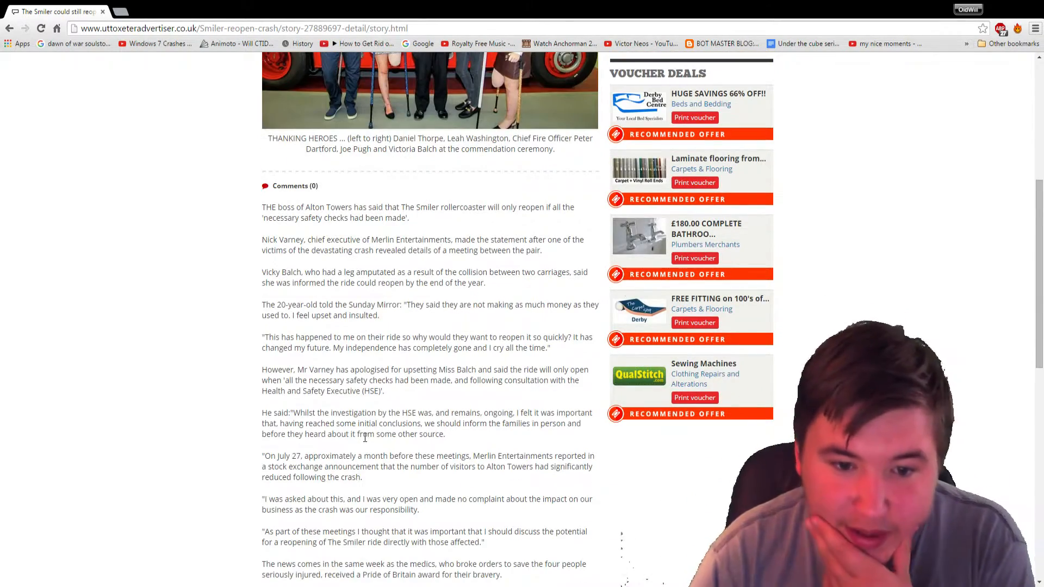
scroll("down", 3)
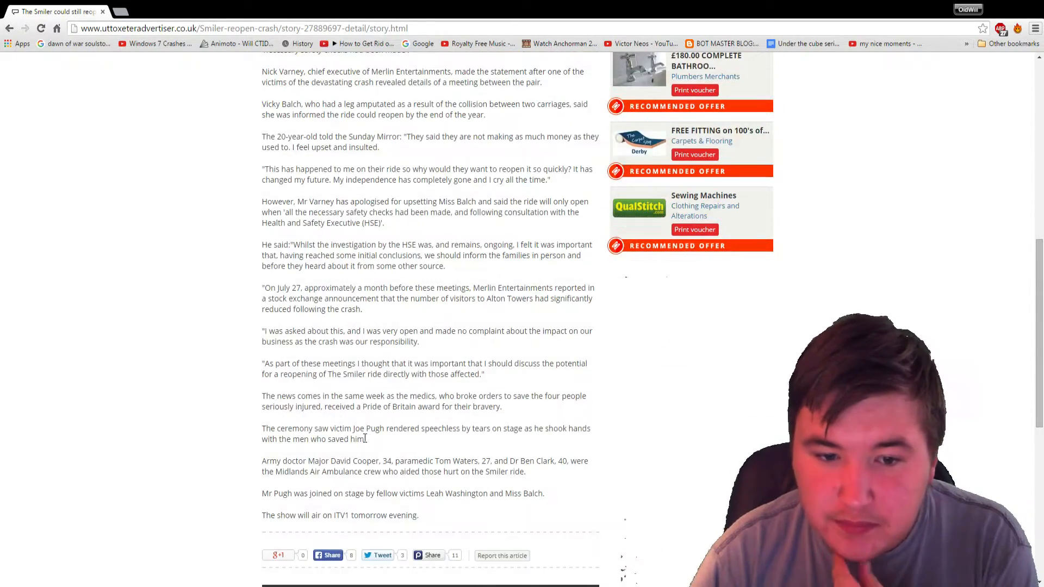
scroll("up", 3)
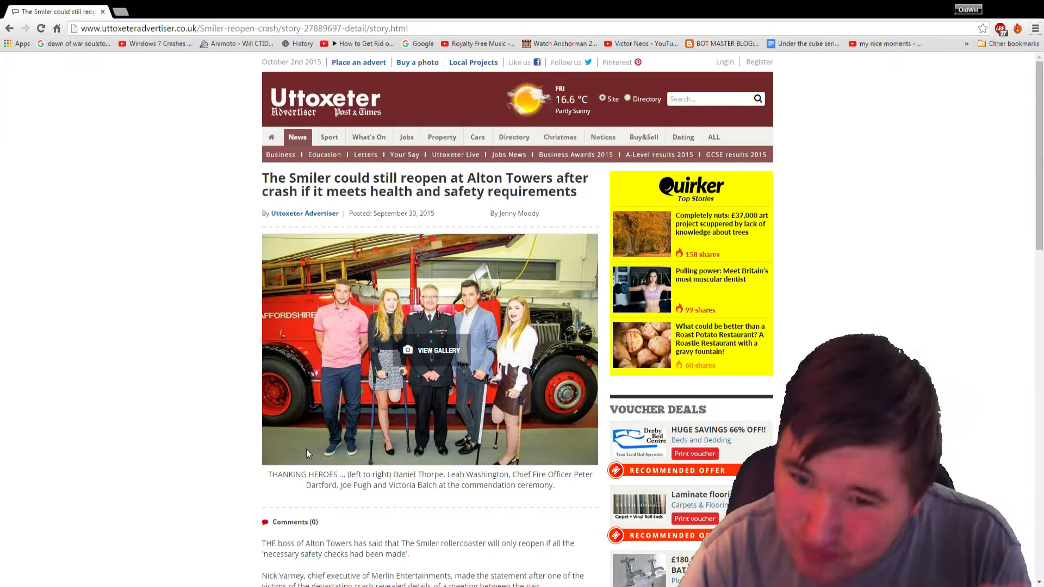
scroll("down", 3)
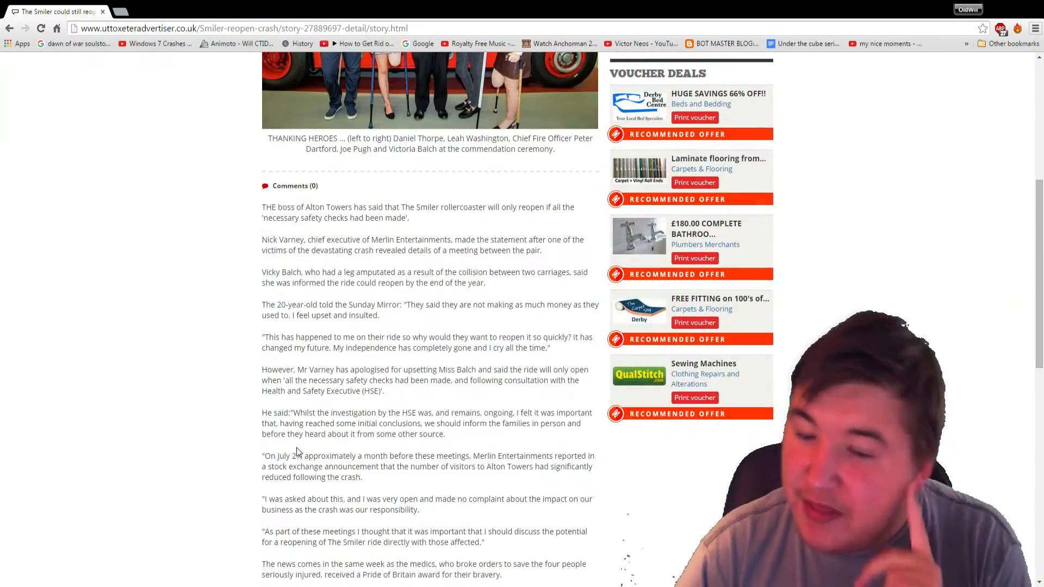
scroll("down", 3)
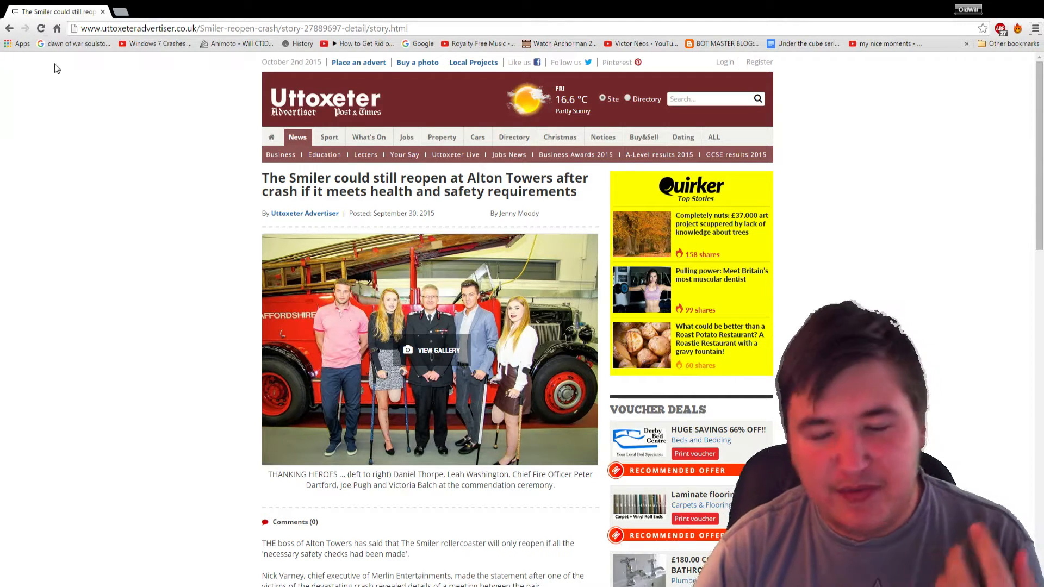
mouse_move(136, 275)
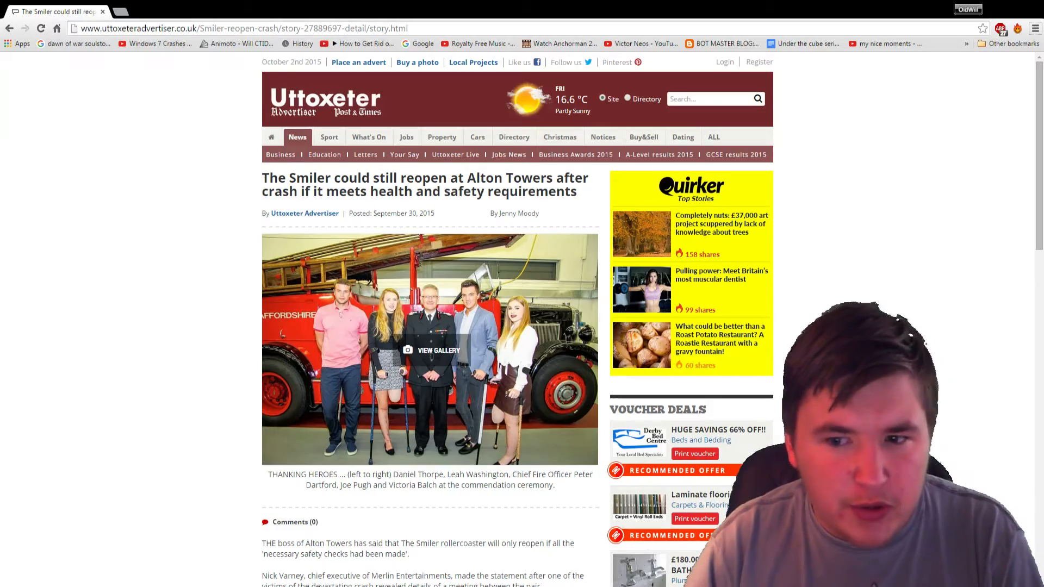
scroll("down", 3)
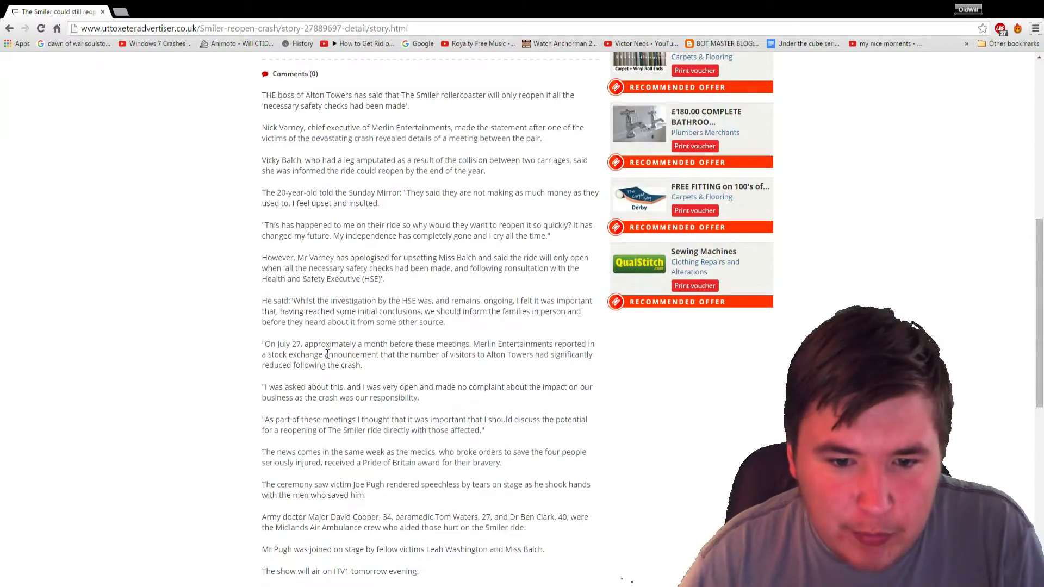
scroll("down", 3)
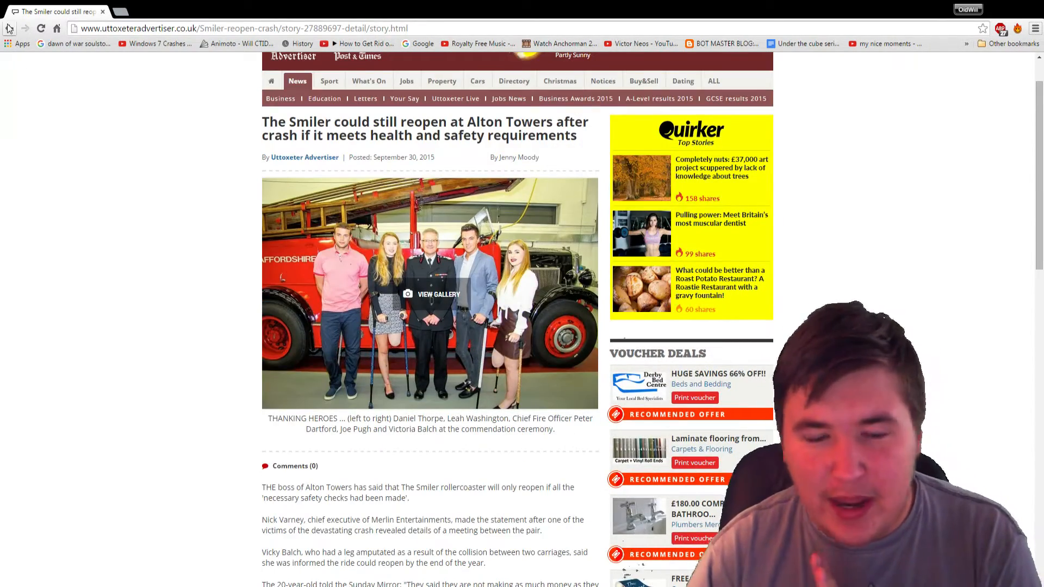
left_click(10, 28)
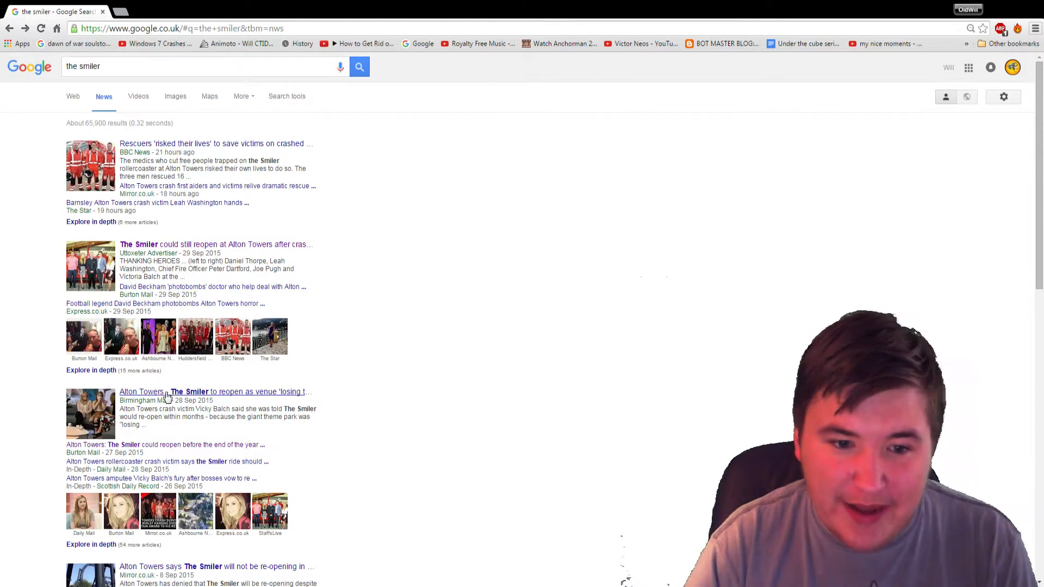
left_click(167, 392)
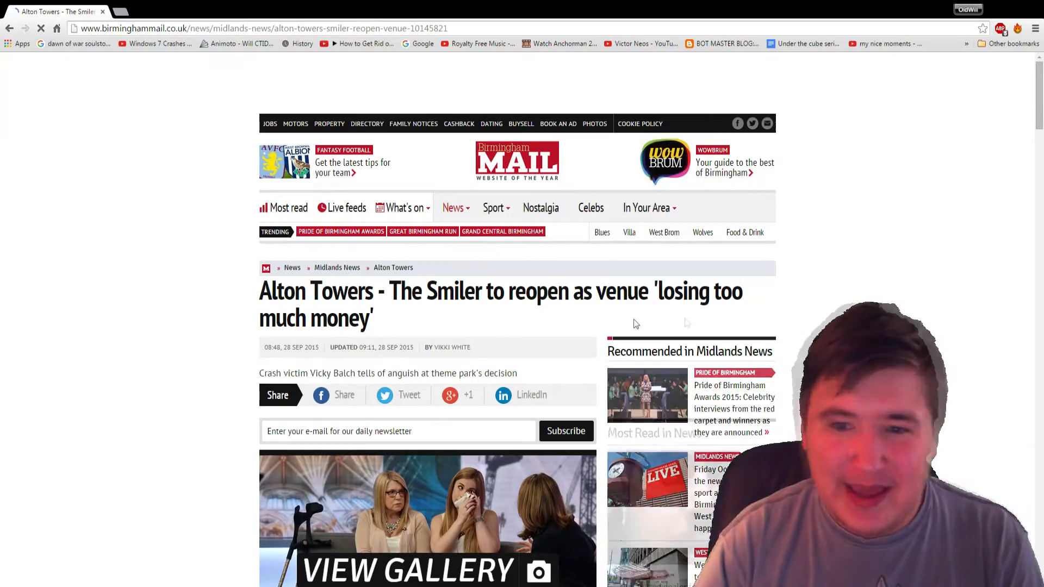
scroll("down", 3)
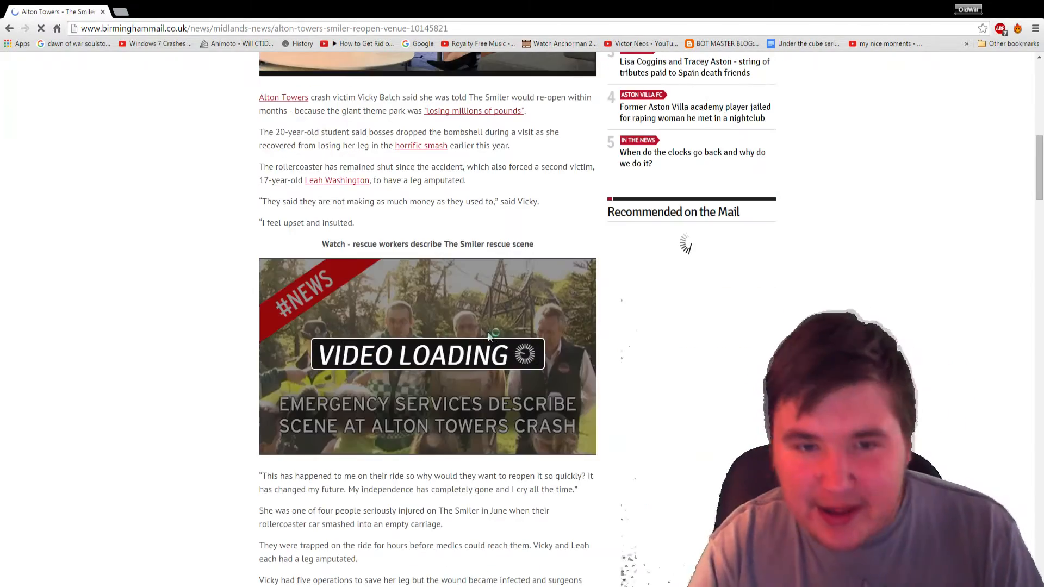
scroll("down", 3)
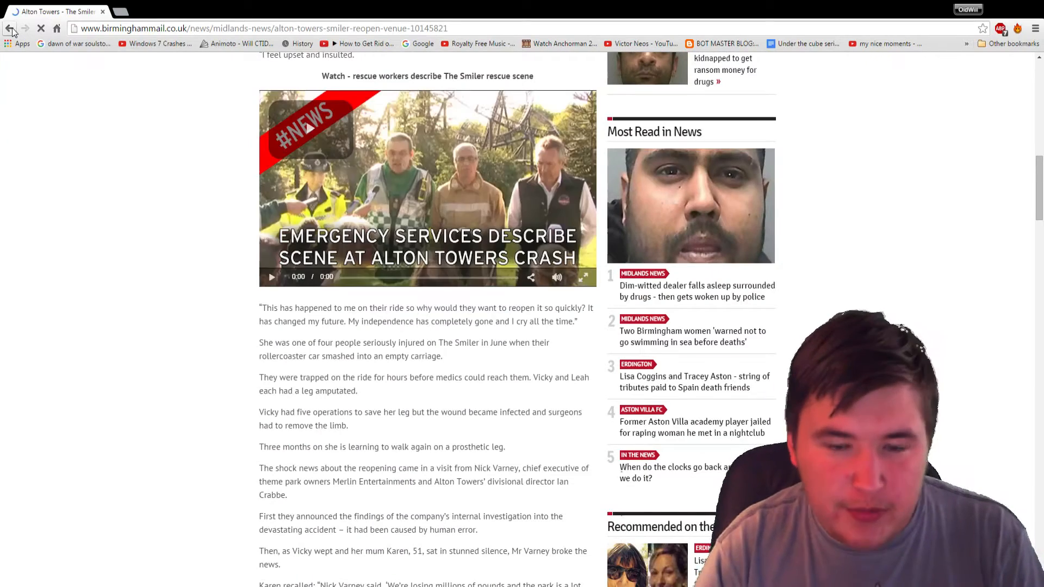
left_click(12, 28)
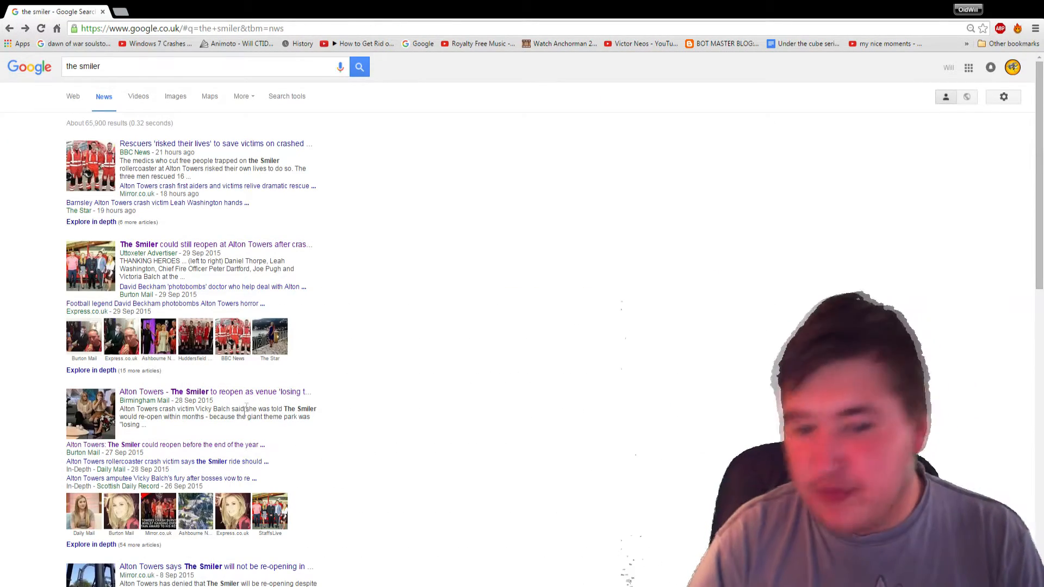
- Browse the 'the smiler' news results and reopen the Uttoxeter Advertiser Smiler story
scroll("down", 3)
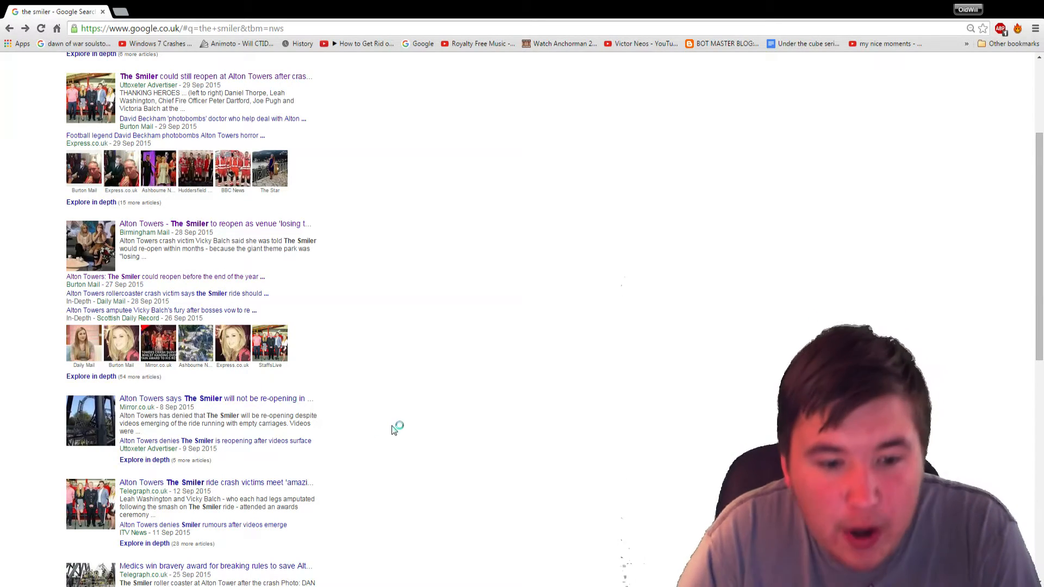
scroll("up", 3)
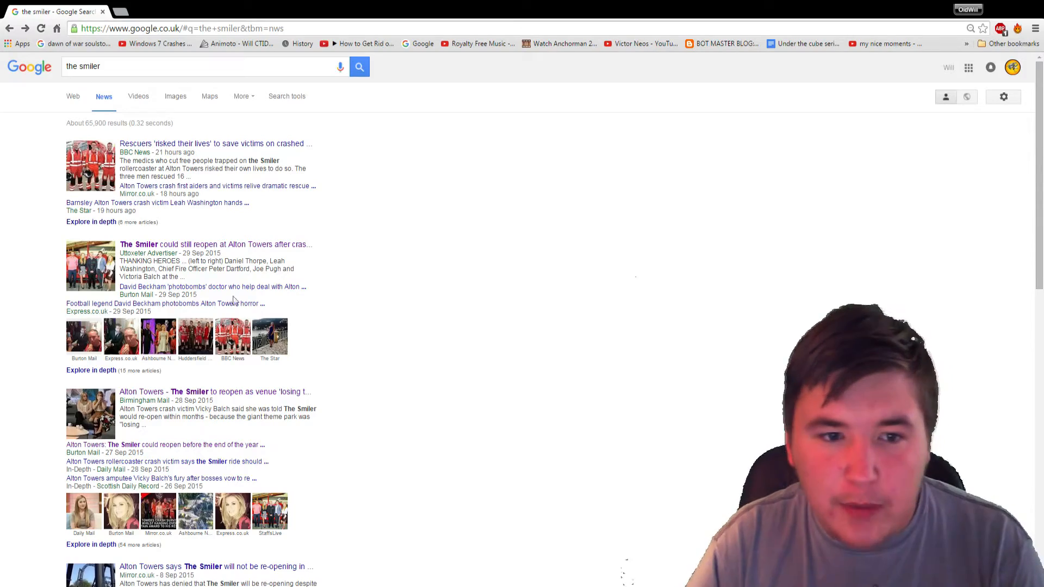
left_click(177, 244)
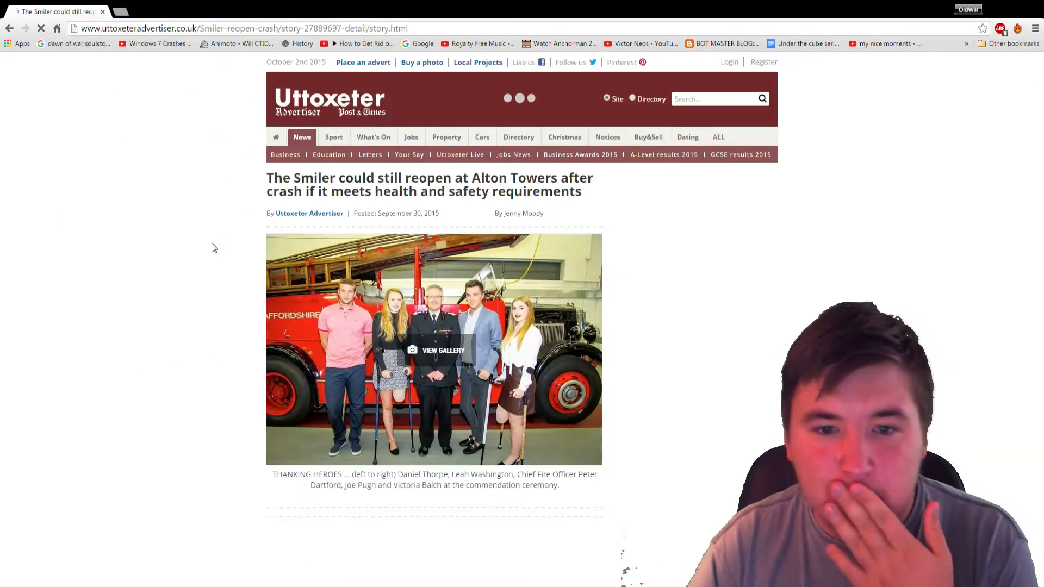
scroll("down", 3)
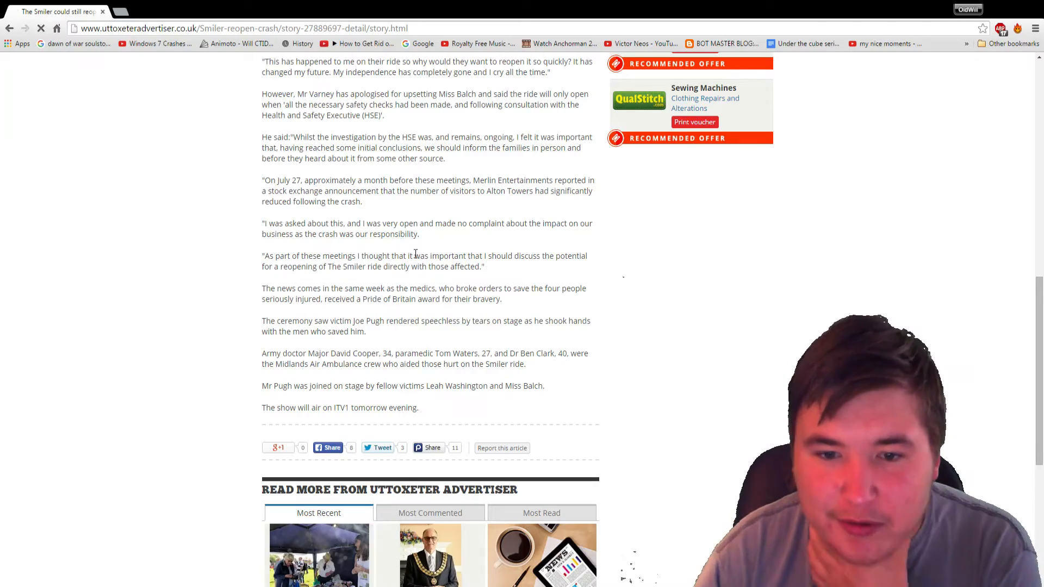
scroll("up", 3)
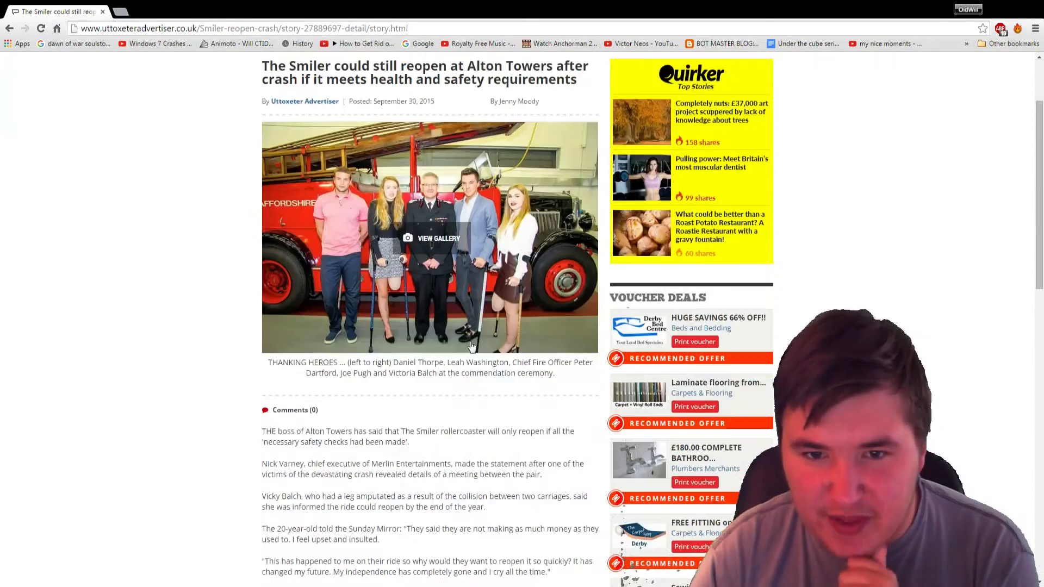
scroll("down", 3)
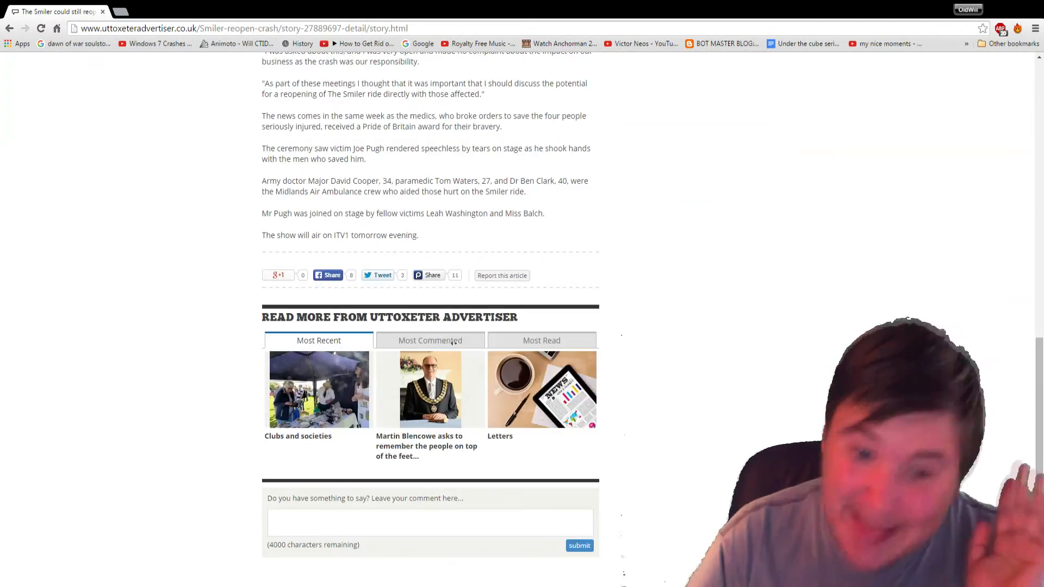
scroll("up", 3)
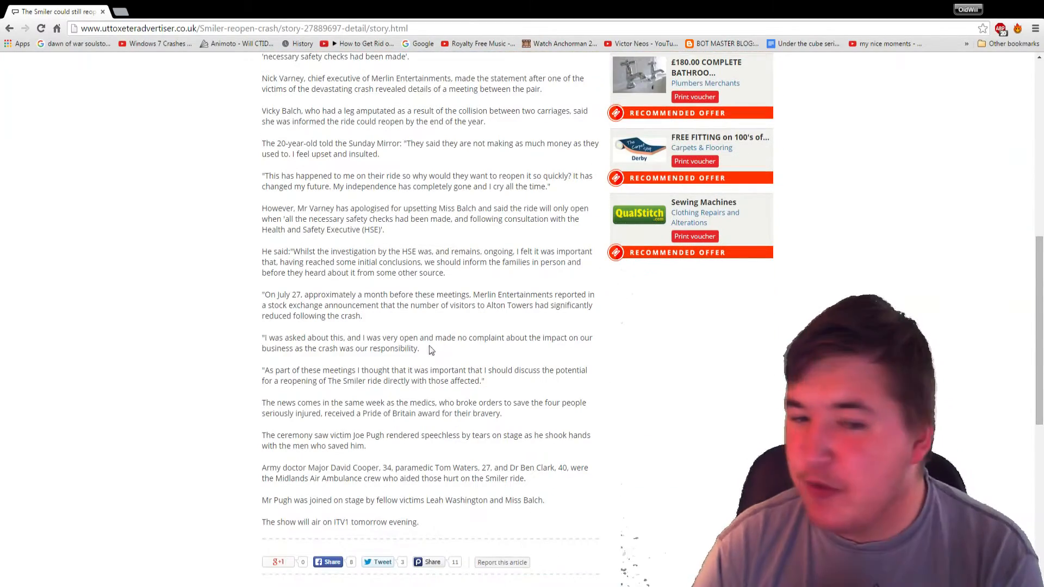